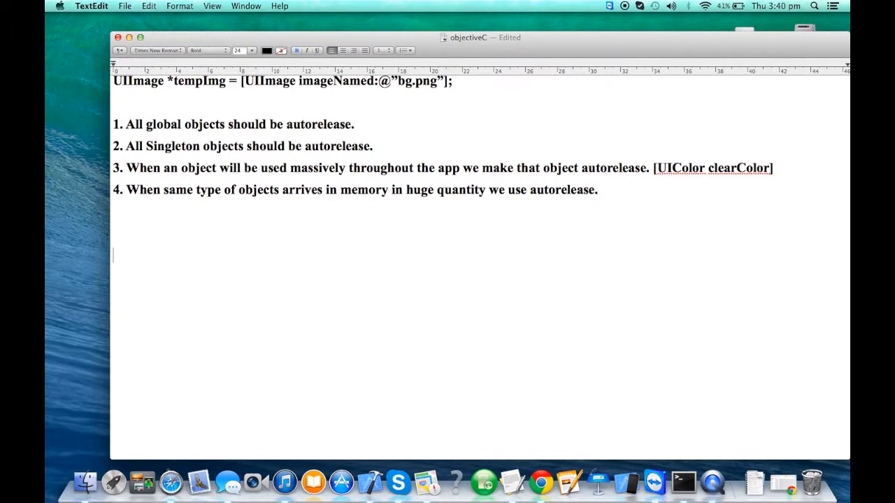
Add the line 'Protocols ==========> Interface in Java' below the autorelease list.
type("P")
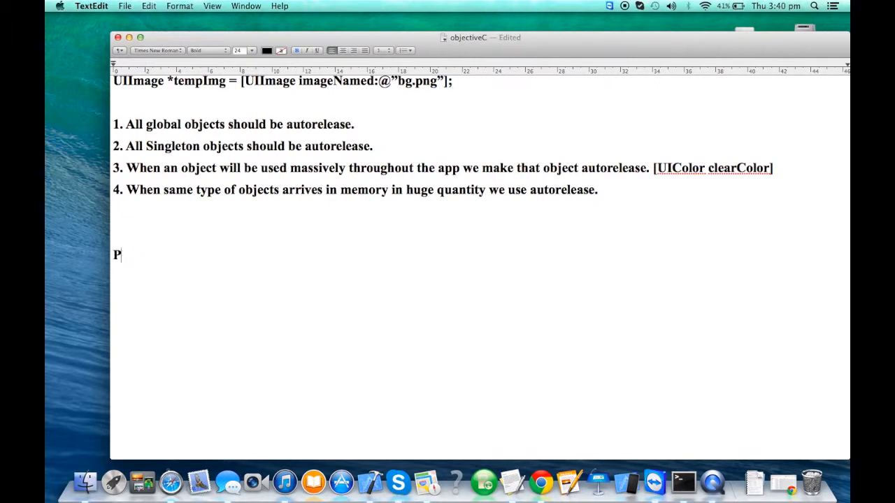
type("rotocola")
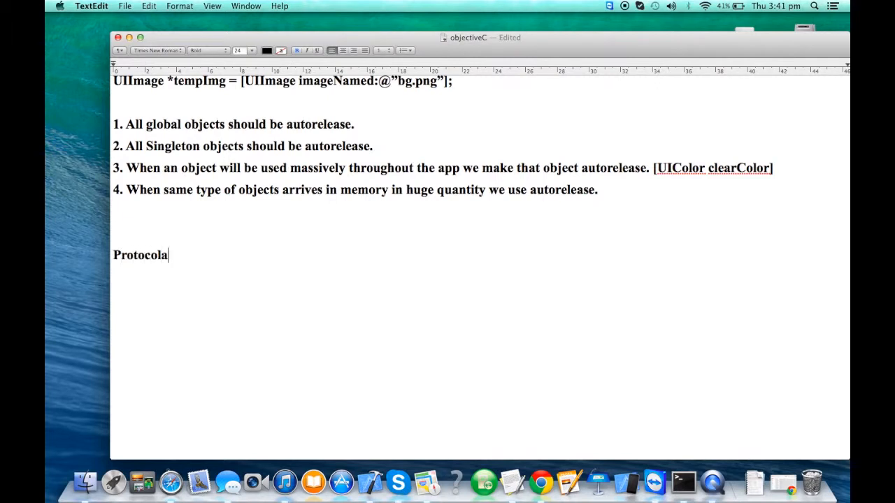
type("s =")
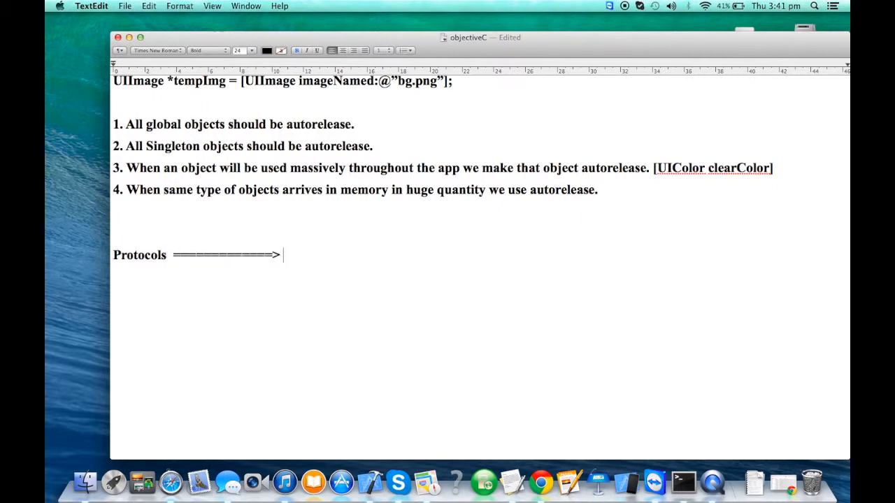
type("Interf")
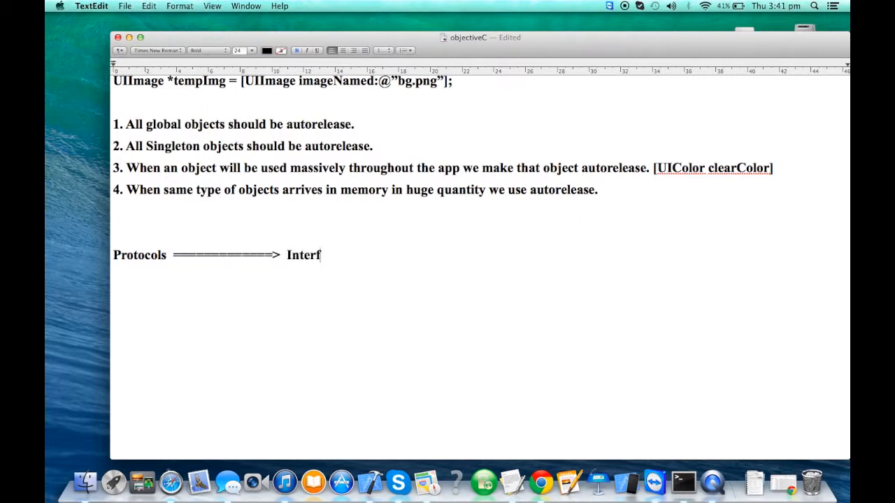
type("ace in")
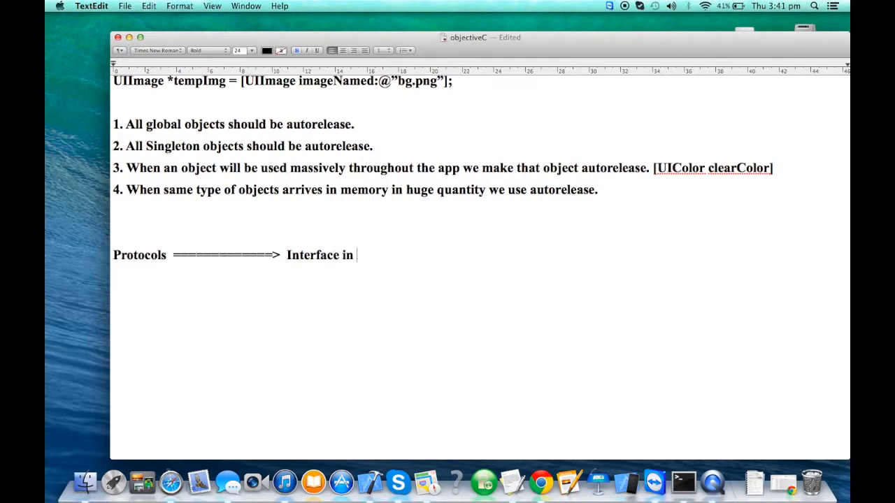
type("Java")
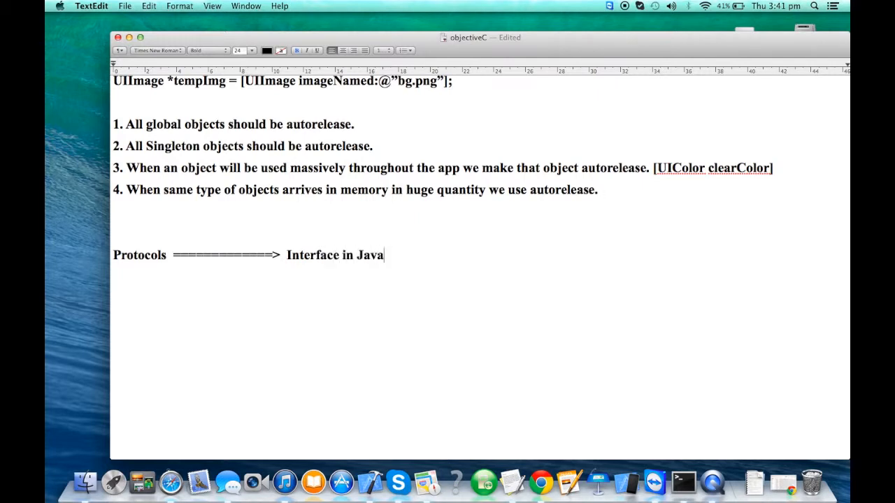
key("Return")
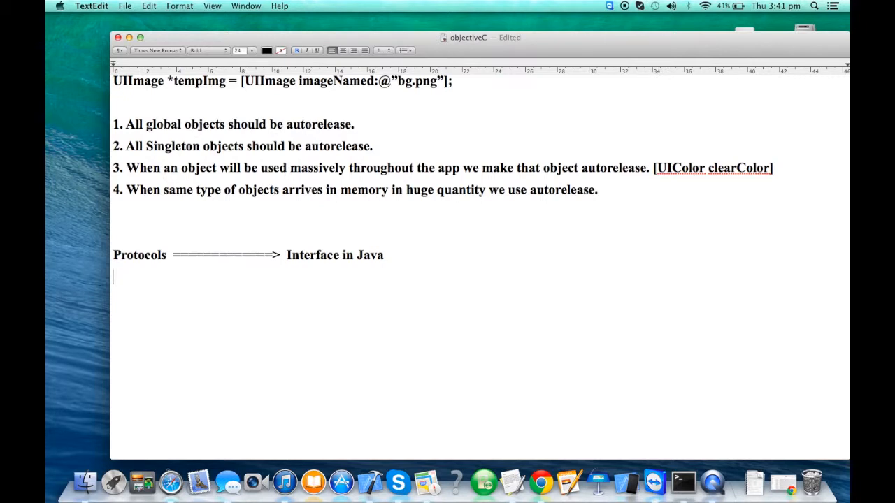
mouse_move(216, 269)
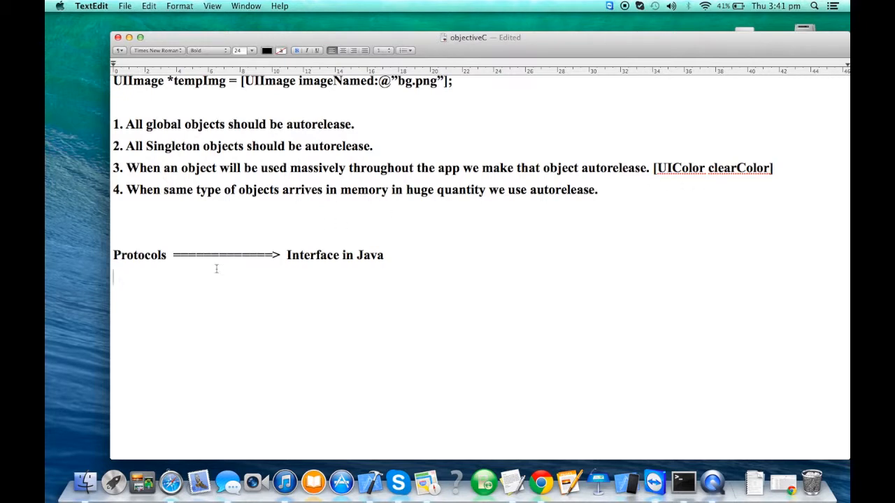
double_click(139, 255)
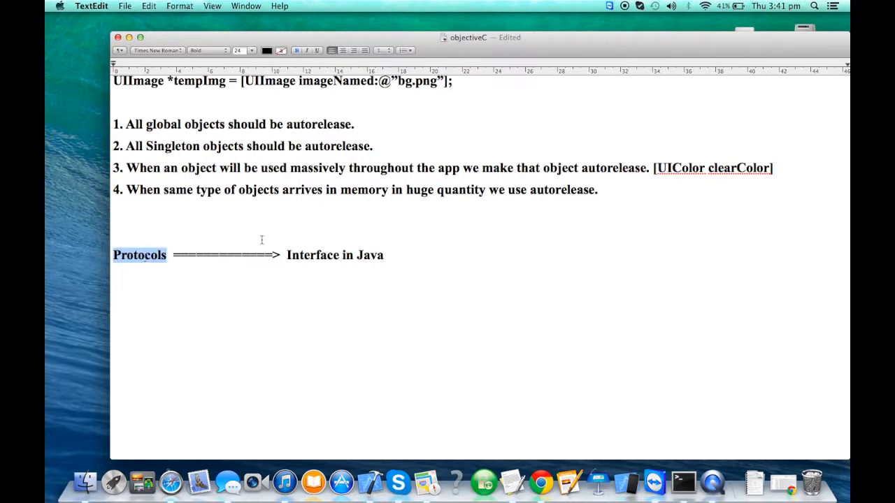
mouse_move(319, 261)
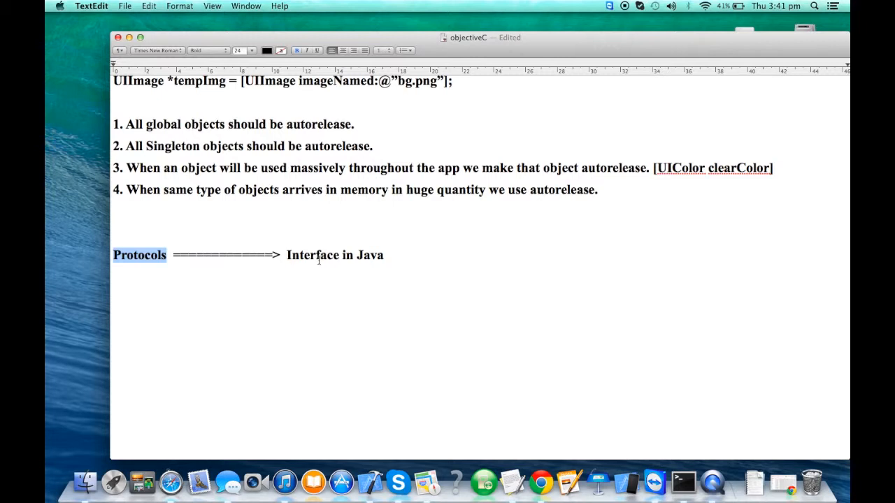
type("@")
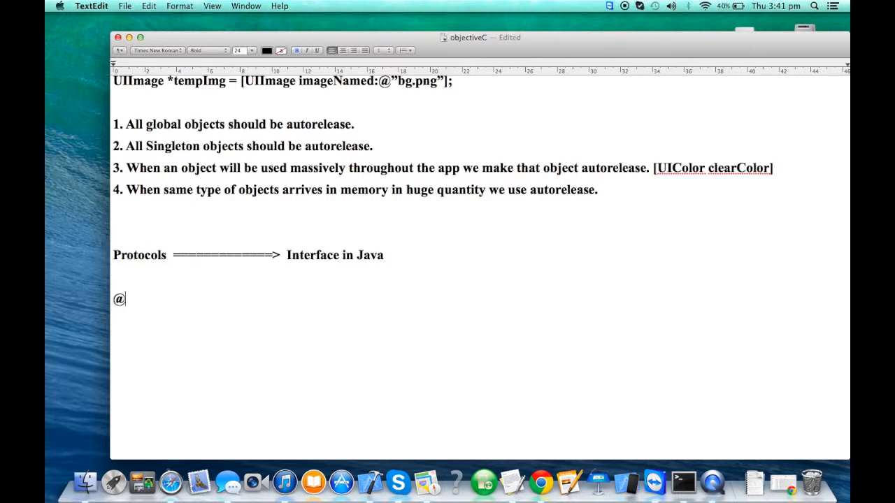
type("proto")
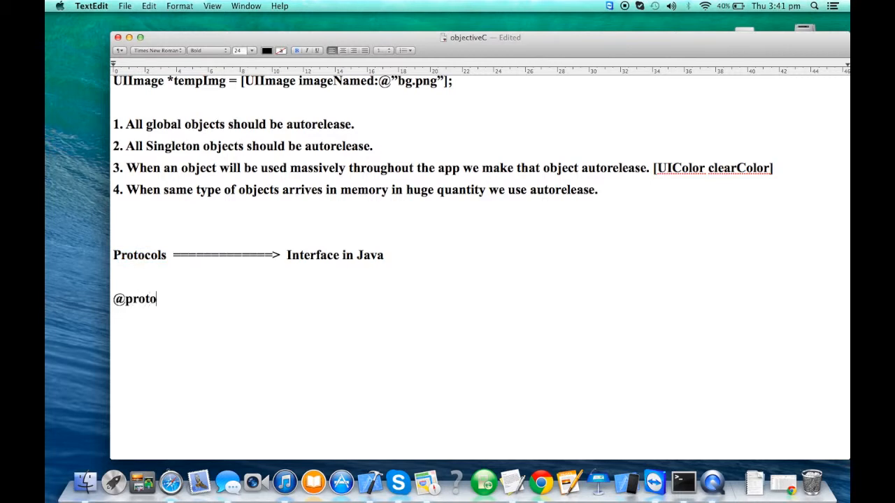
type("col")
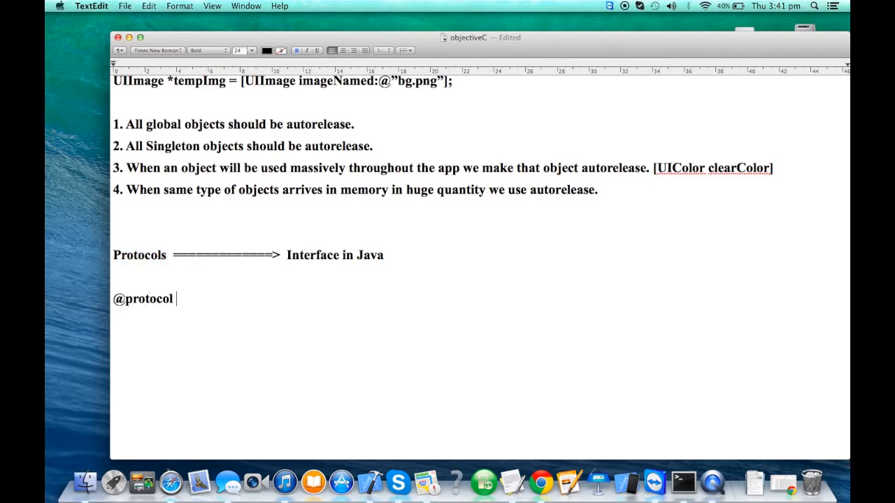
type("protoc")
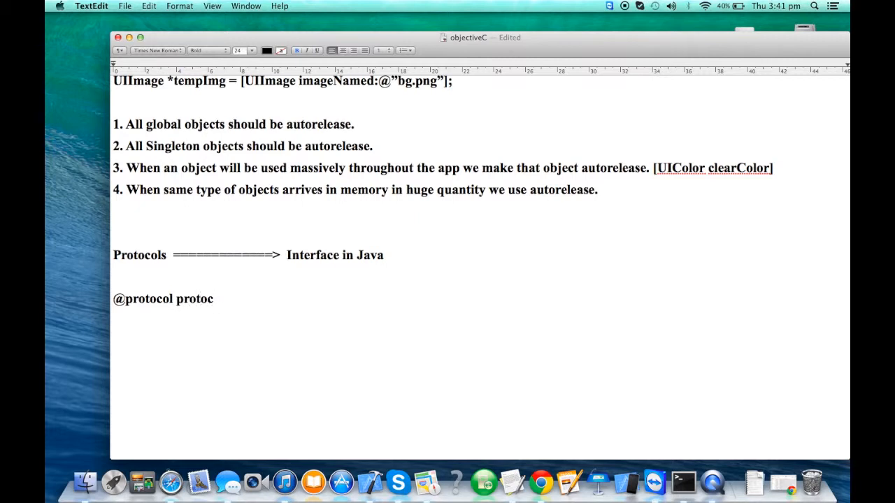
type("olName <>")
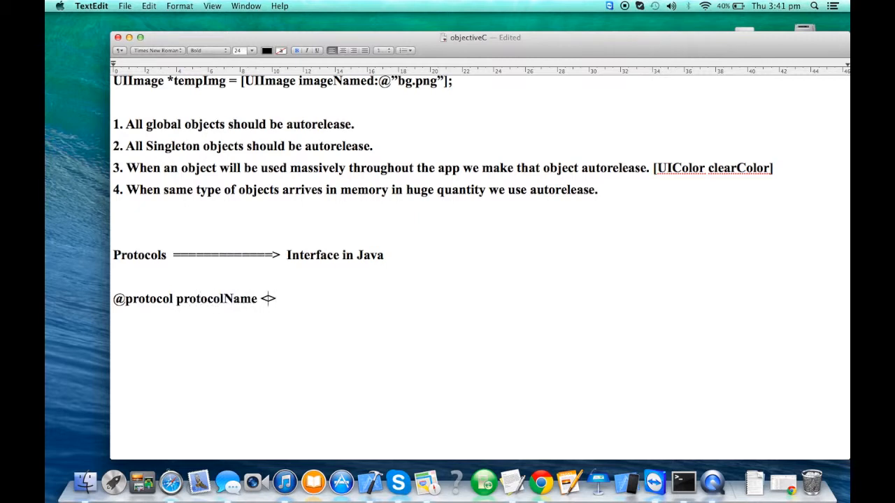
type("pr")
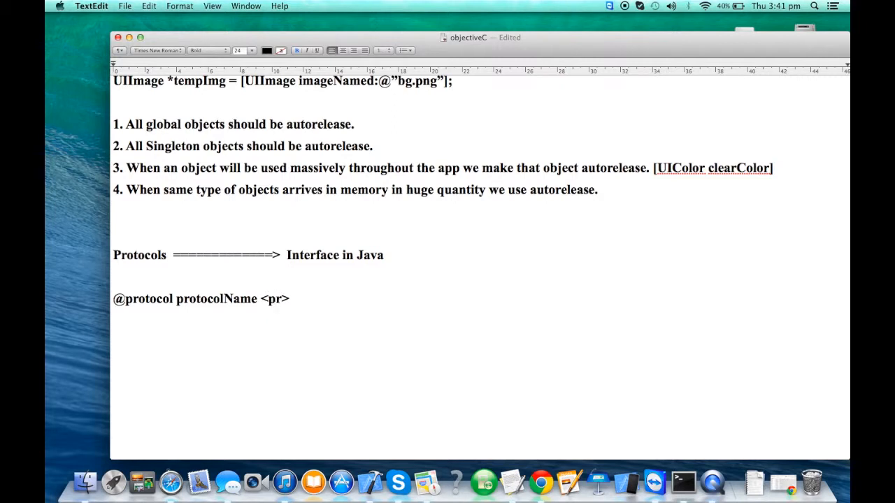
type("superProtocol")
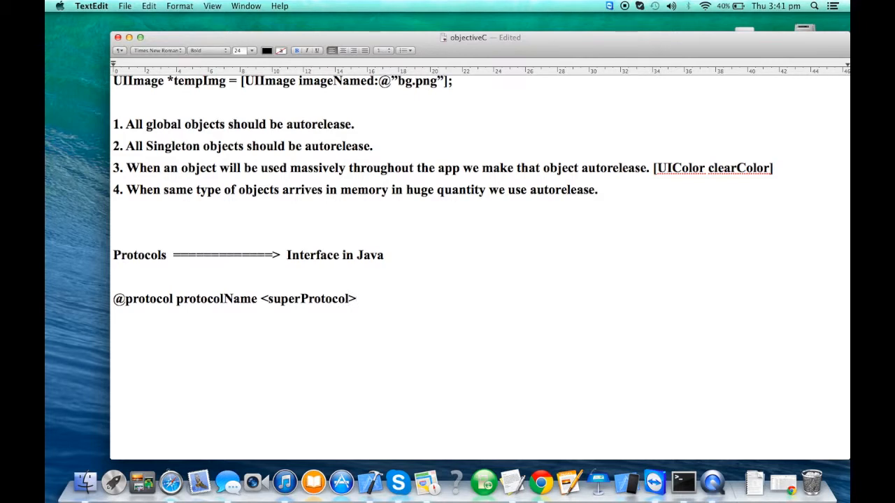
Add the comment '//default all methods required' below the declaration.
type("//defau")
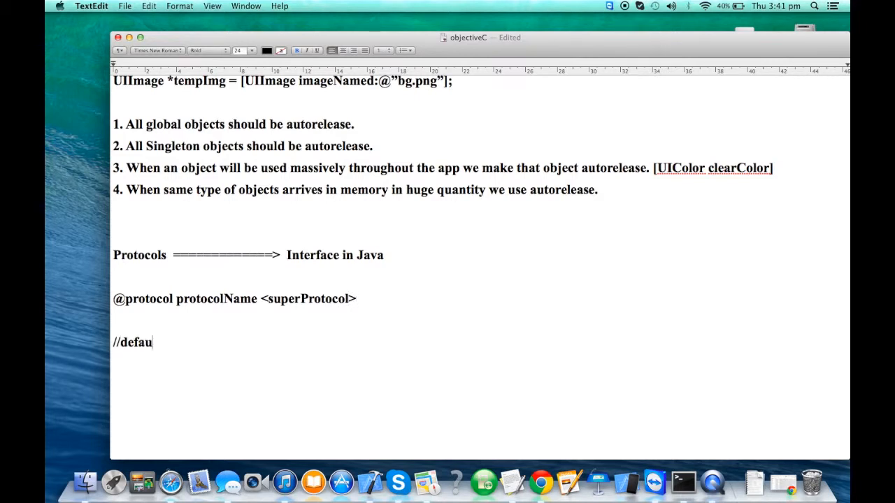
type("lt all method")
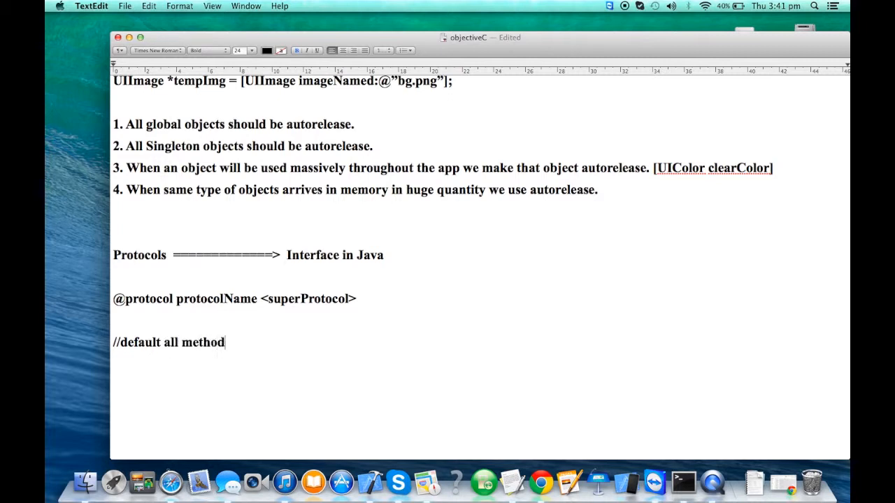
type("s required")
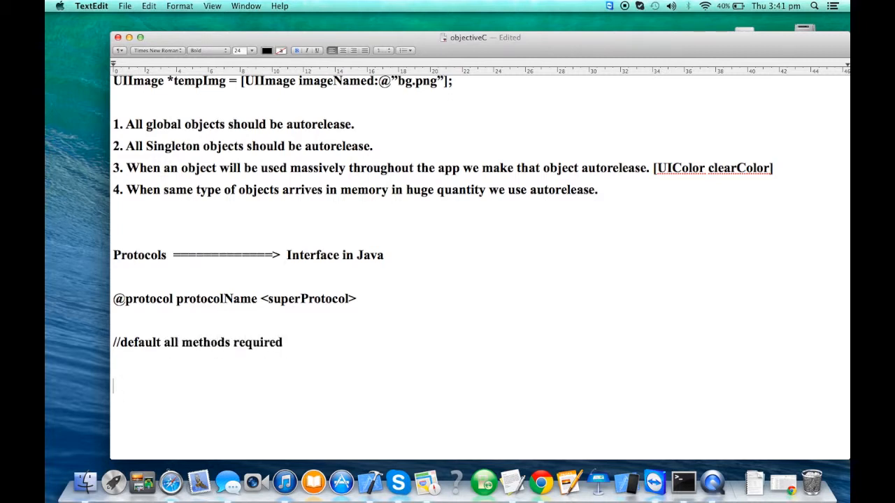
type("@optional")
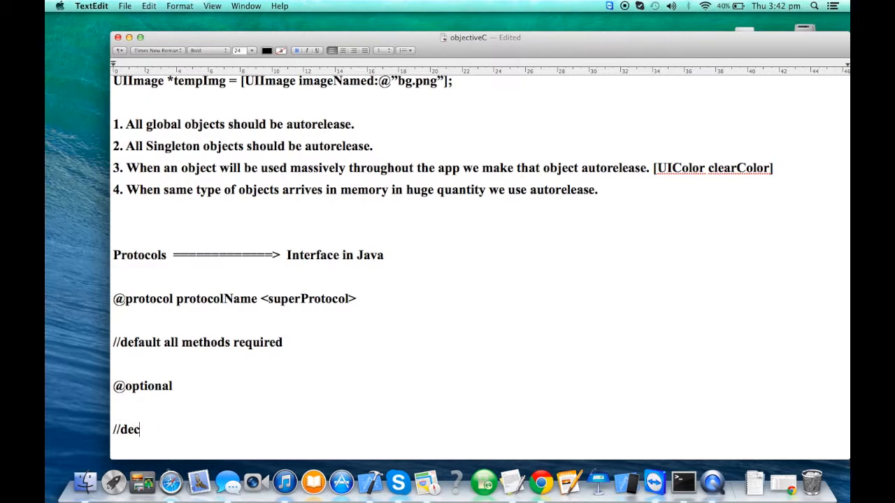
type("lare")
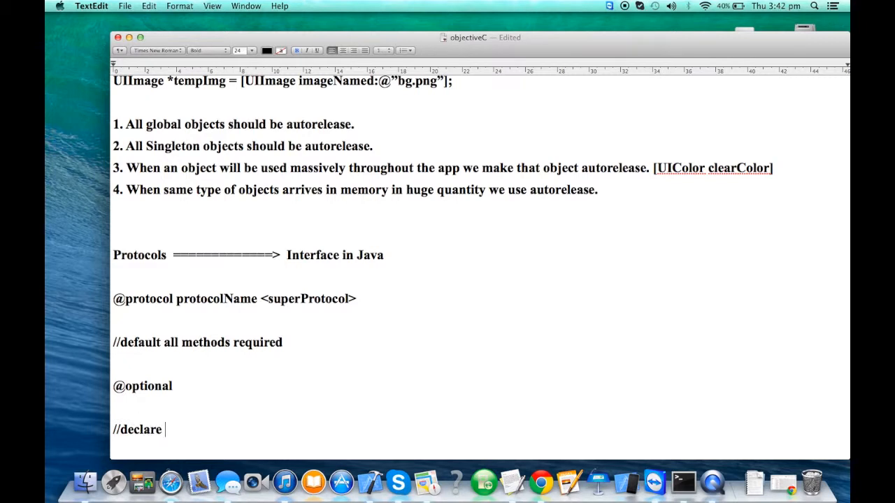
type("all the o")
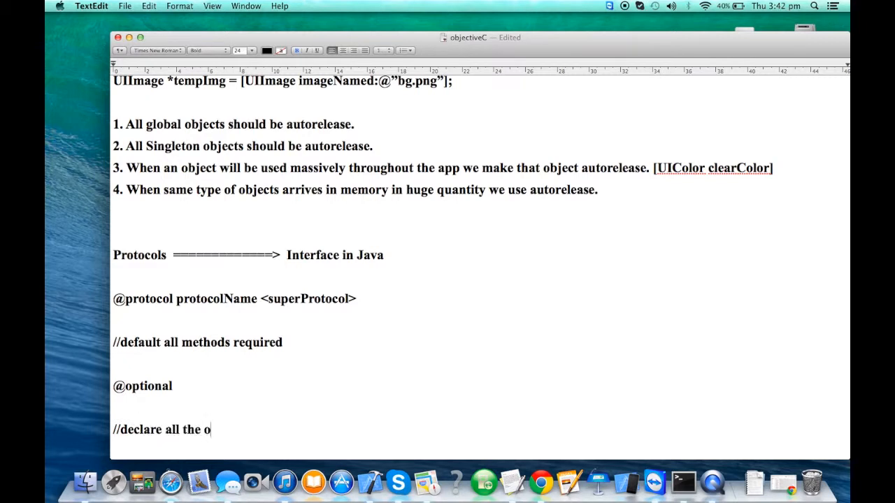
type("ptional methos")
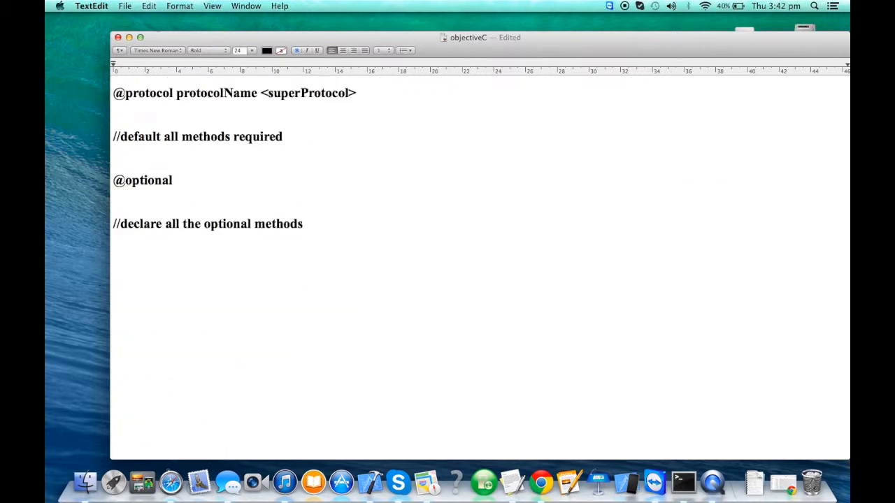
type("@end")
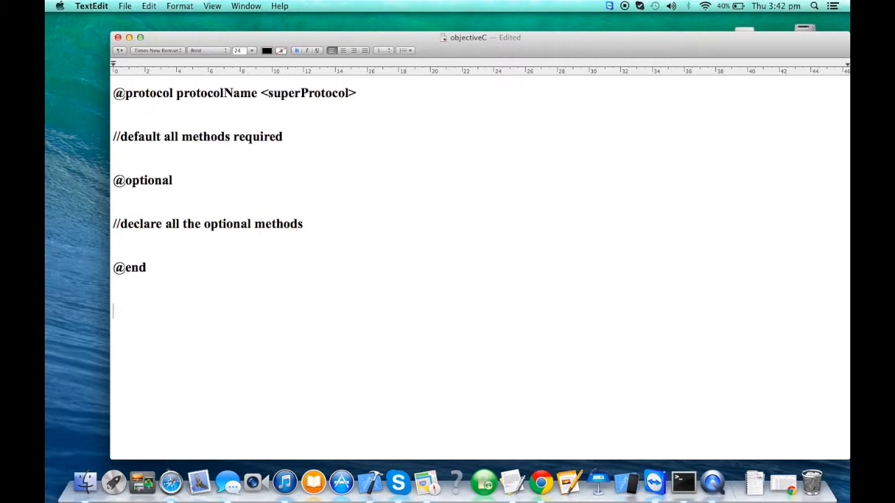
type("Cl")
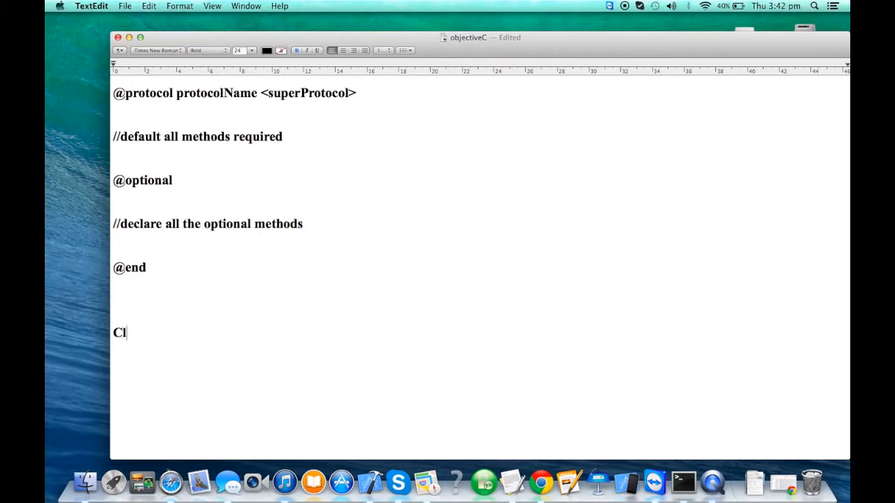
type("ass Vehicle")
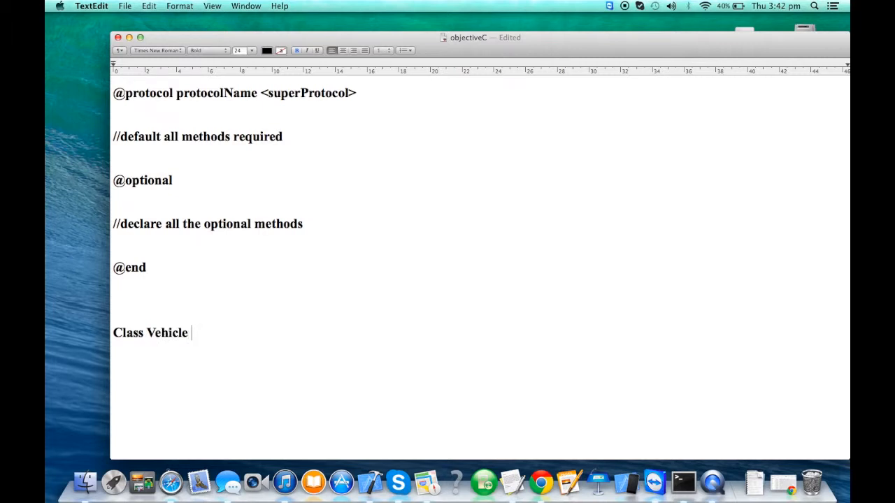
type("extends")
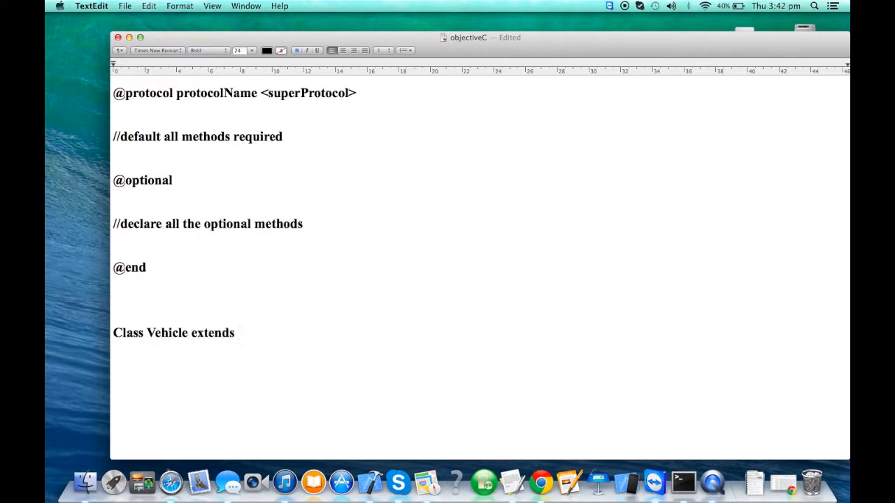
type("NSObject impl")
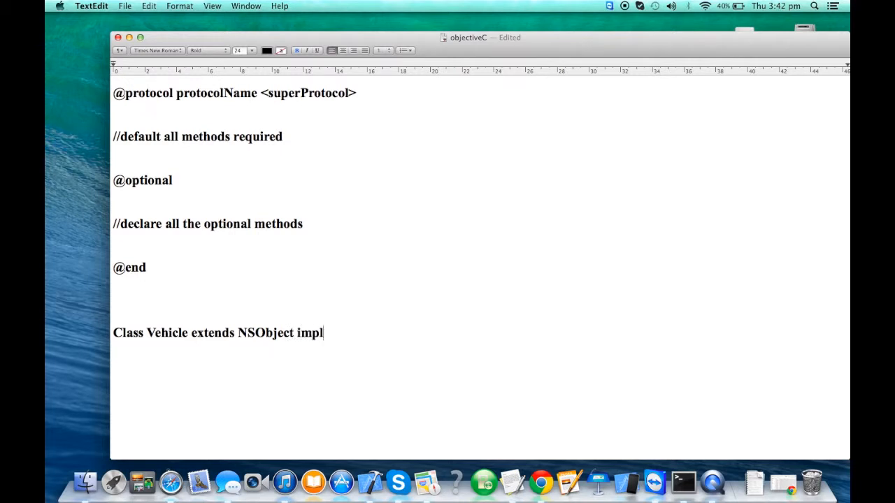
type("ement")
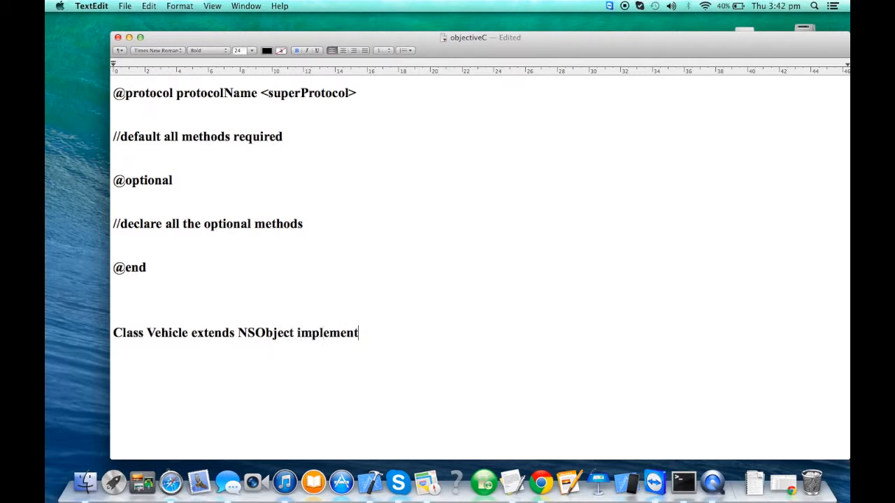
type("proto")
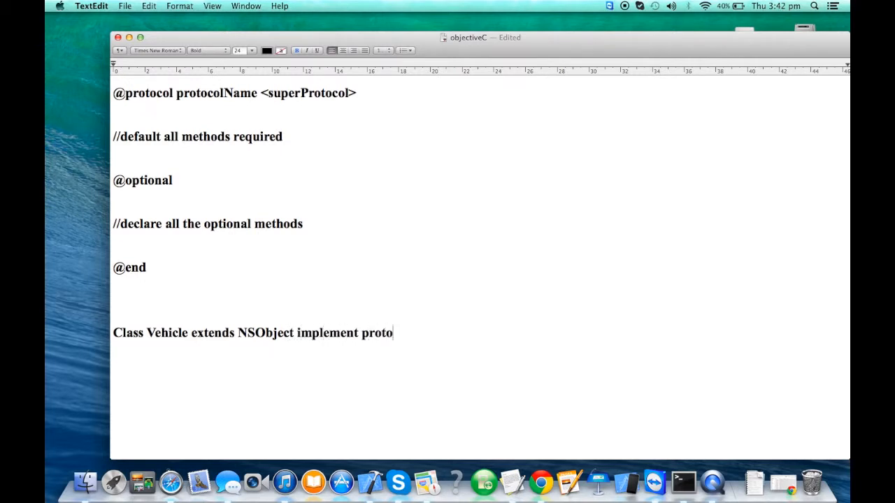
type("colName")
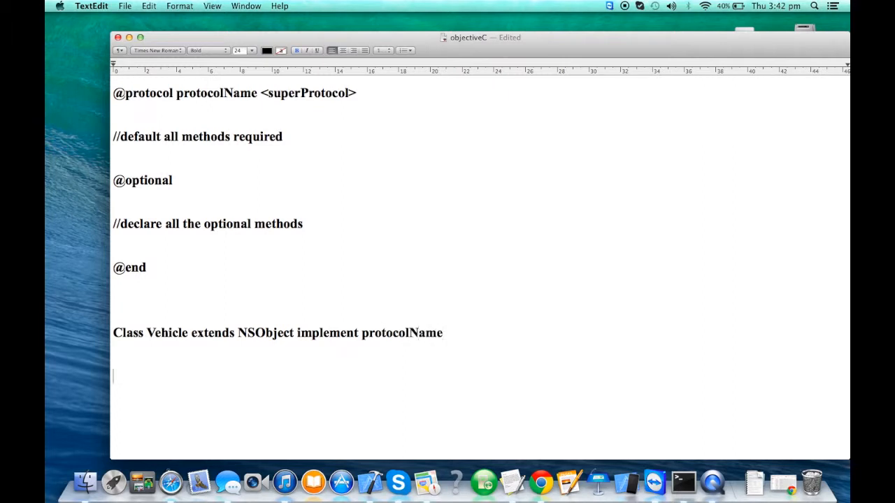
type("@in")
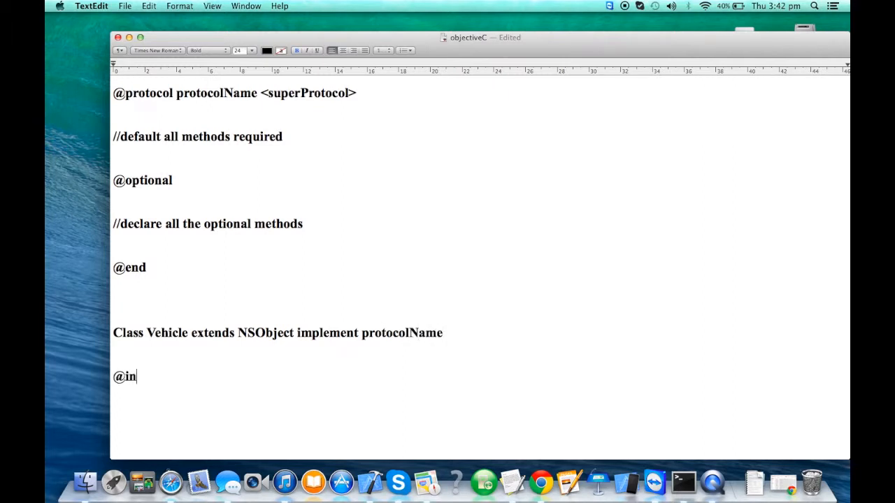
type("f")
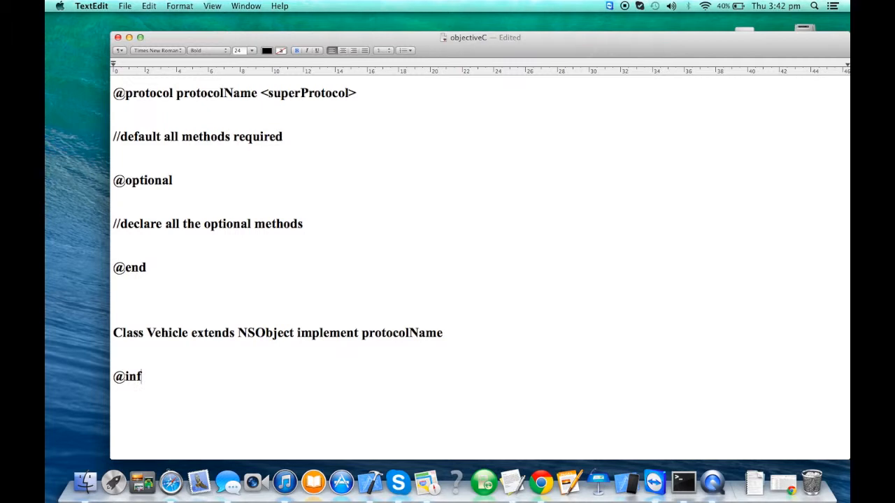
type("erface")
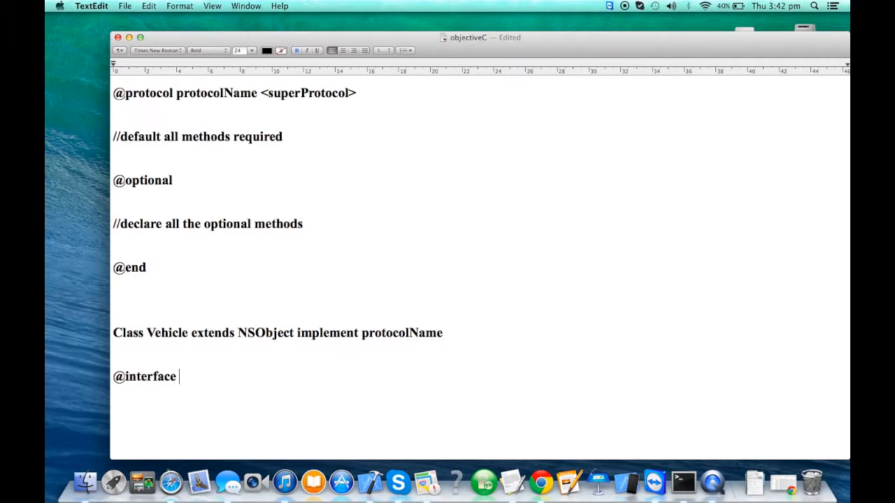
type("Vehicle")
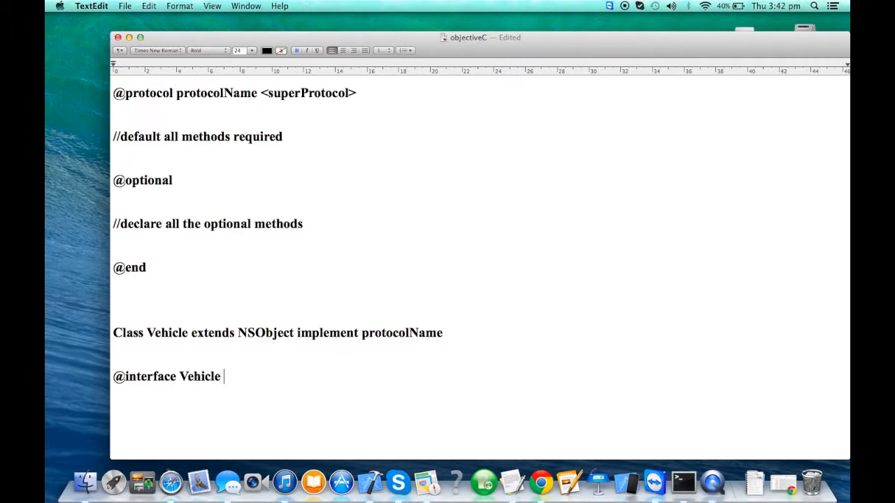
type(": NSObject")
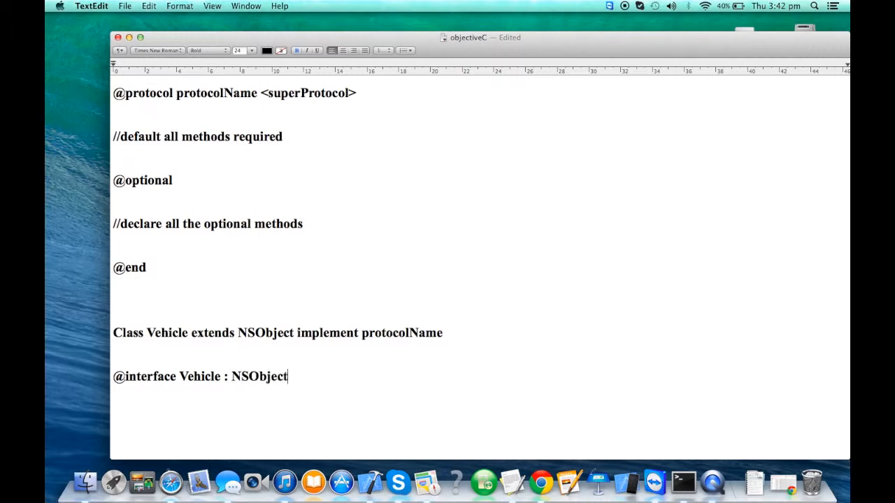
type("<>")
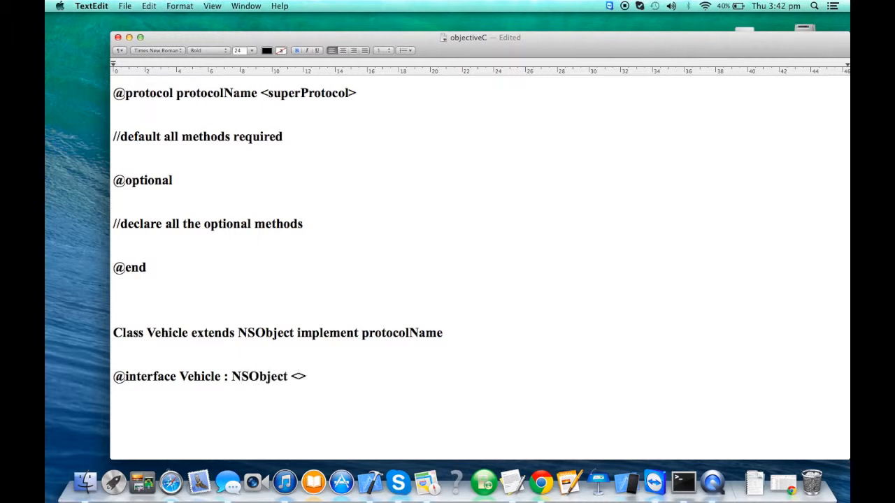
type("ProtocolNan")
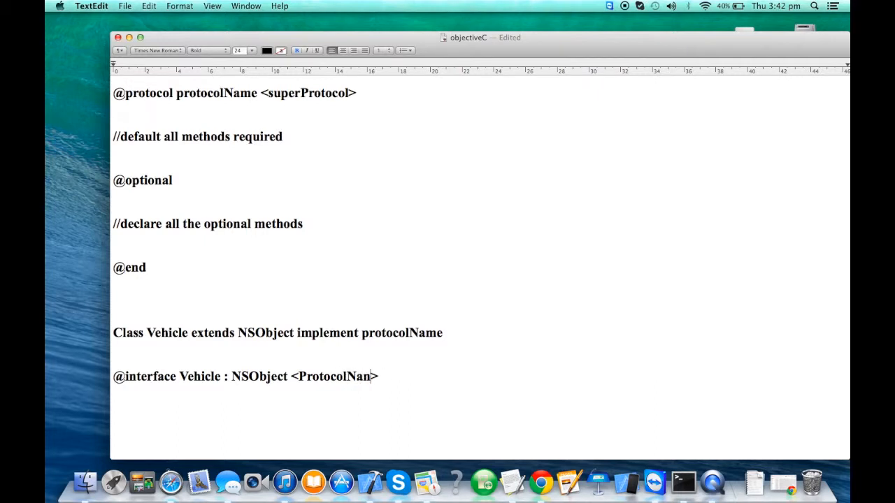
type("e")
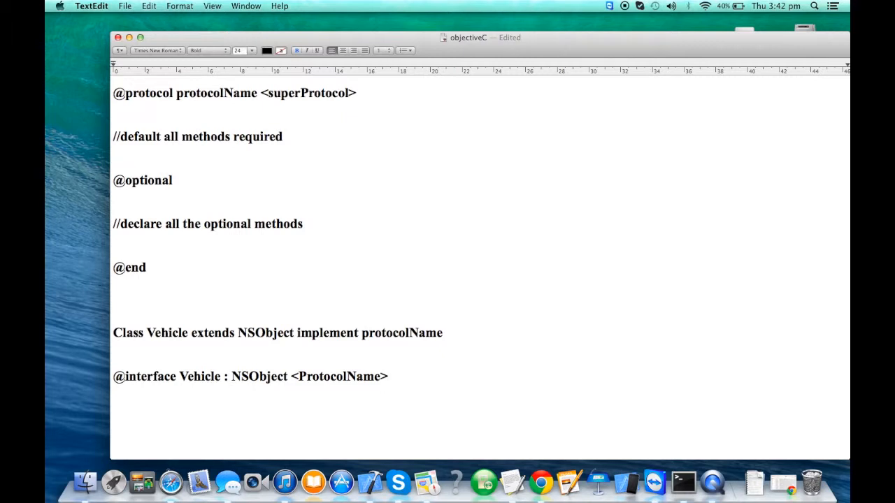
left_click(388, 376)
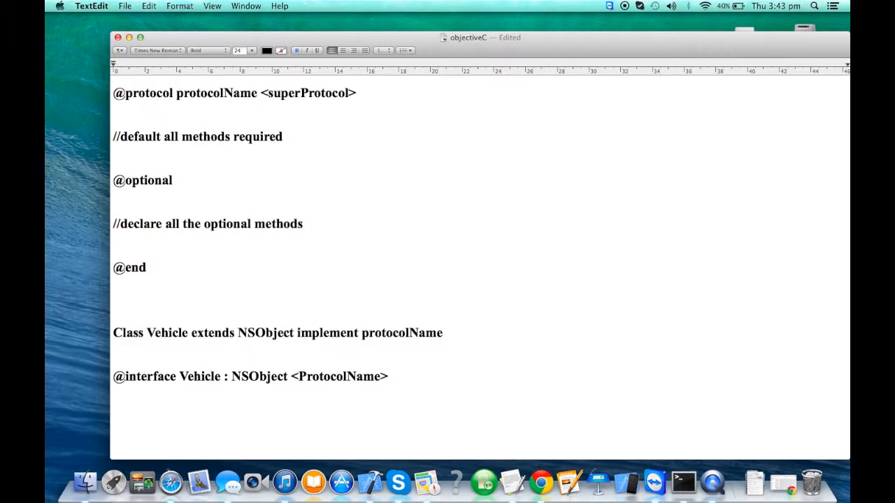
left_click(388, 377)
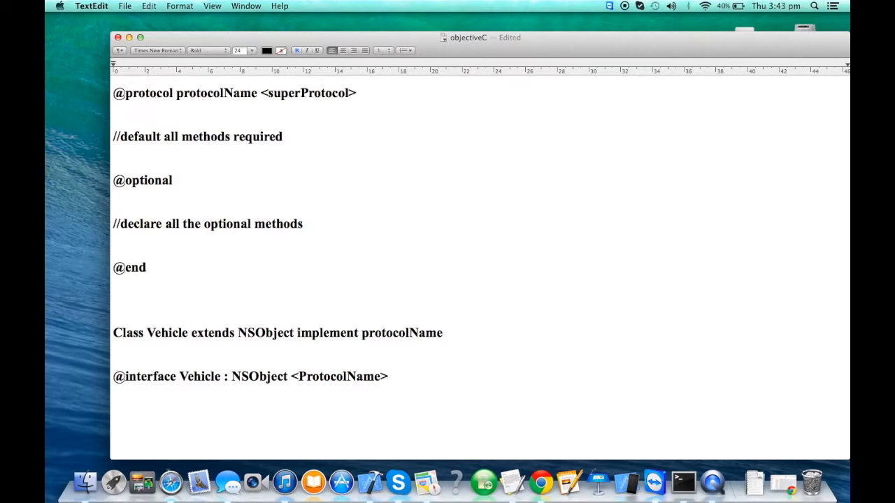
left_click(388, 376)
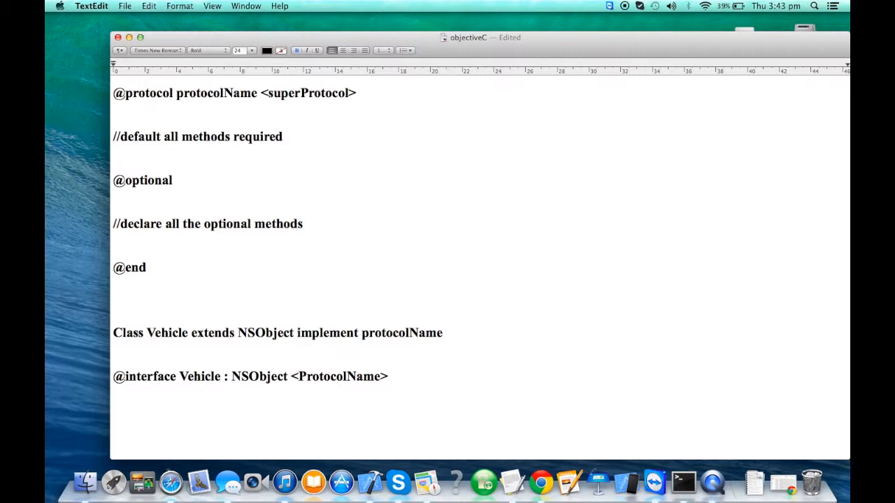
left_click(389, 376)
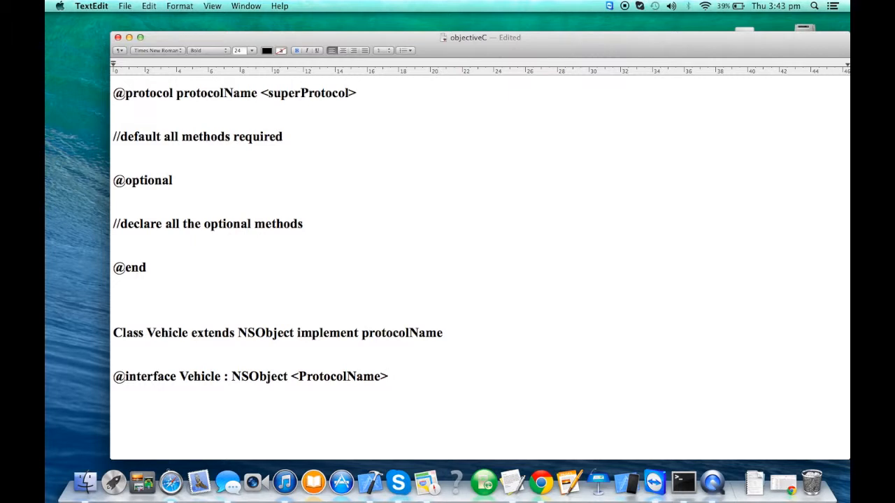
left_click(389, 376)
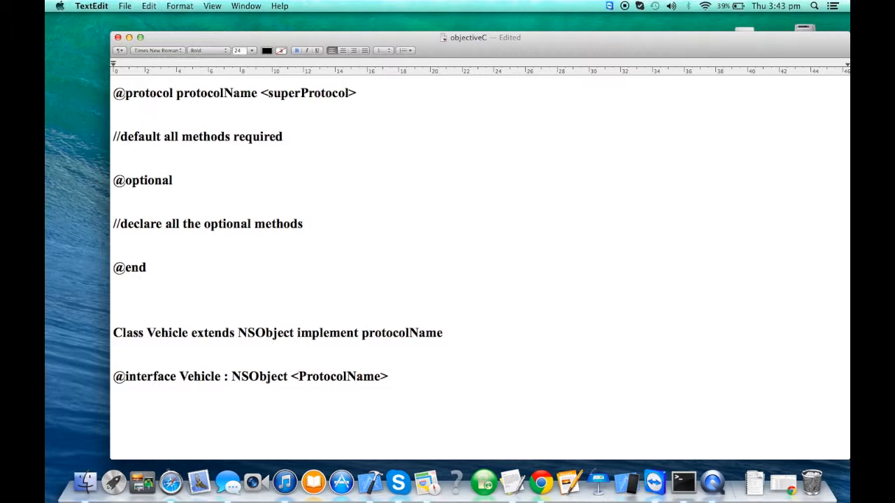
left_click(389, 376)
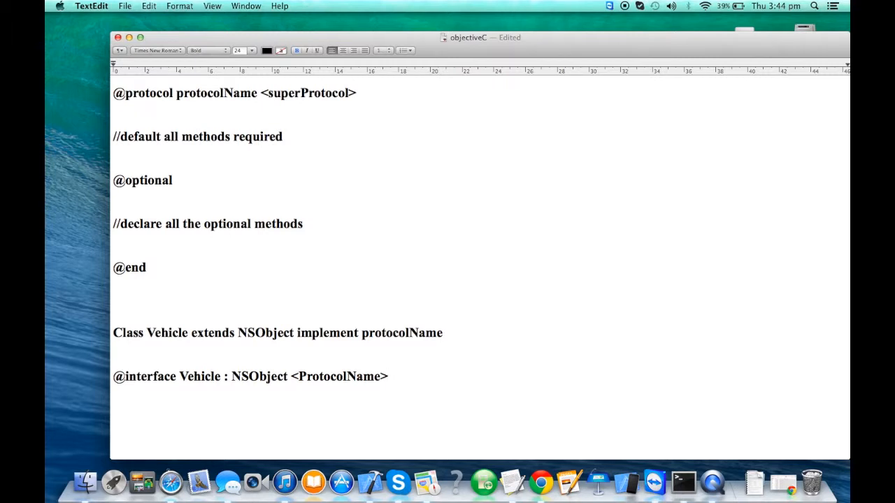
left_click(388, 377)
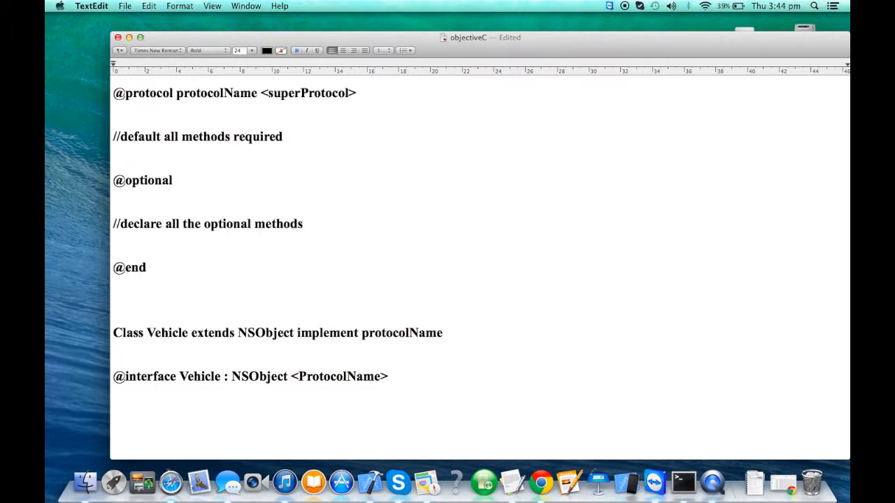
left_click(389, 377)
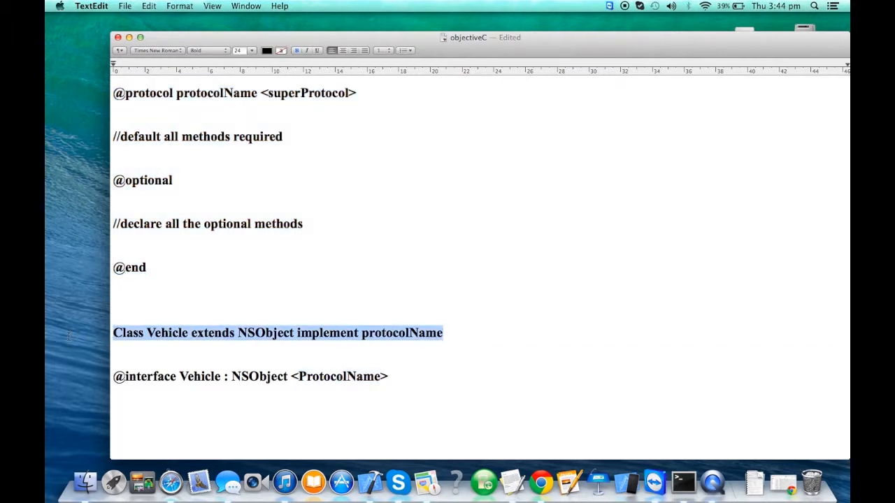
mouse_move(215, 141)
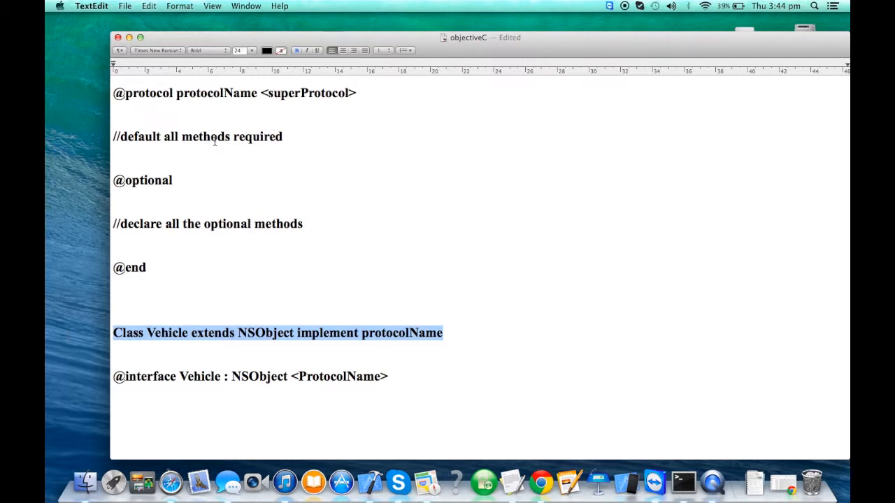
mouse_move(277, 221)
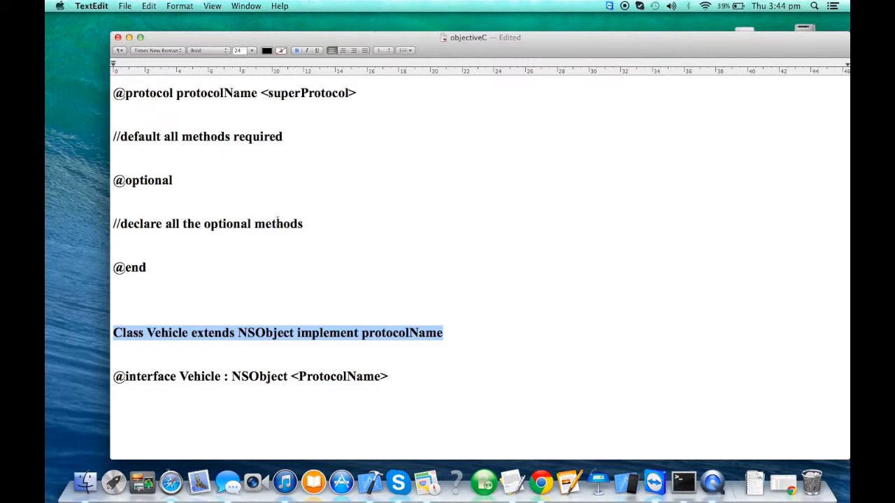